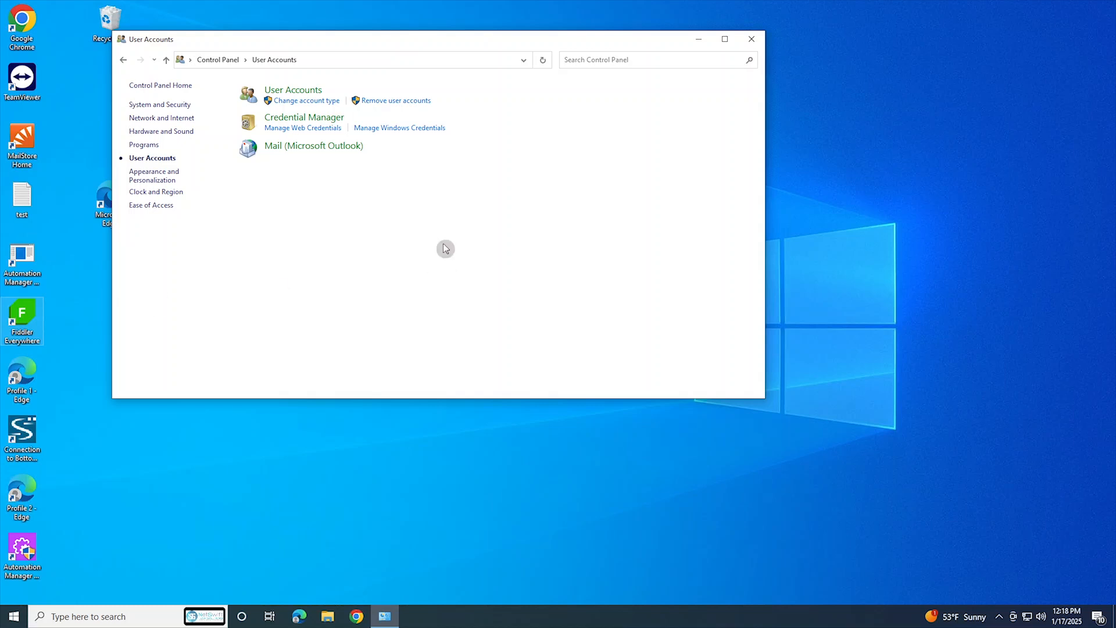
{"action": "mouse_move", "coordinate": [419, 229]}
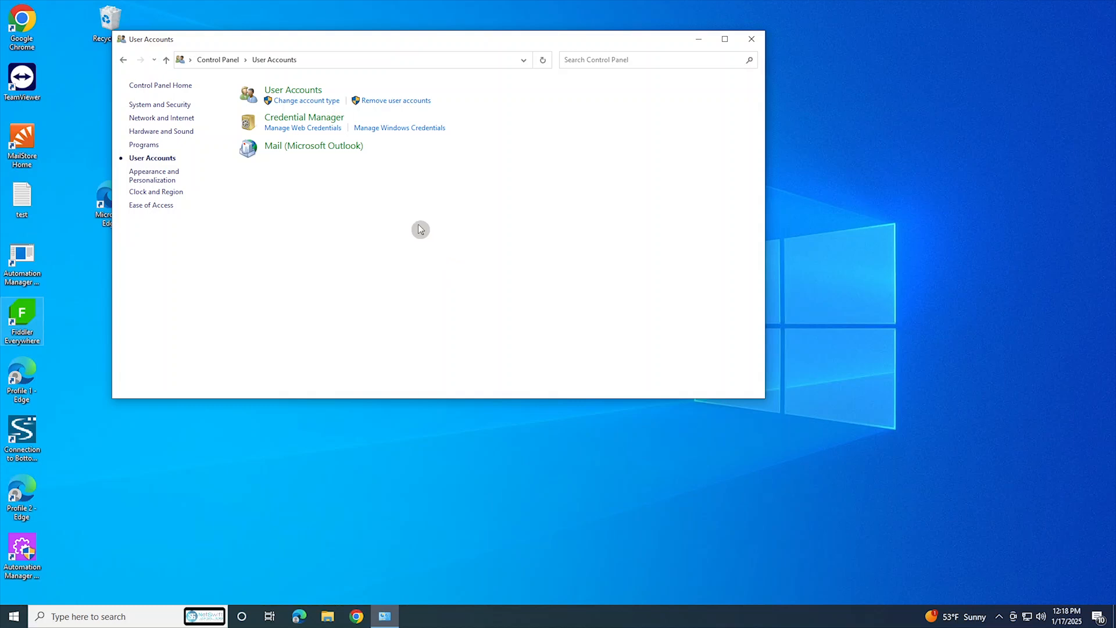
{"action": "mouse_move", "coordinate": [266, 187]}
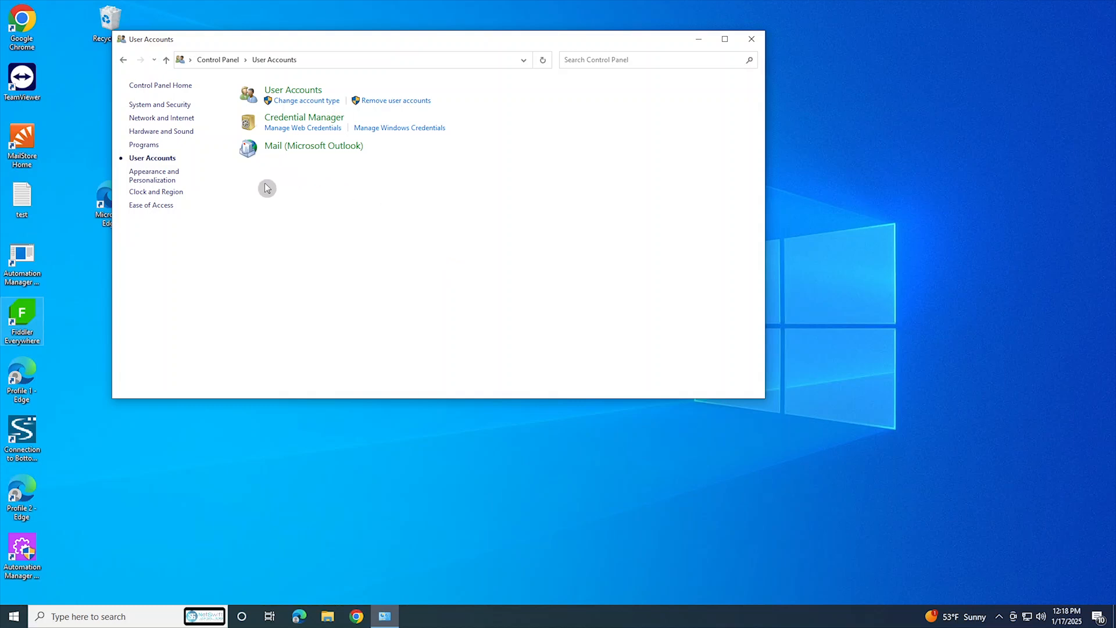
{"action": "mouse_move", "coordinate": [301, 181]}
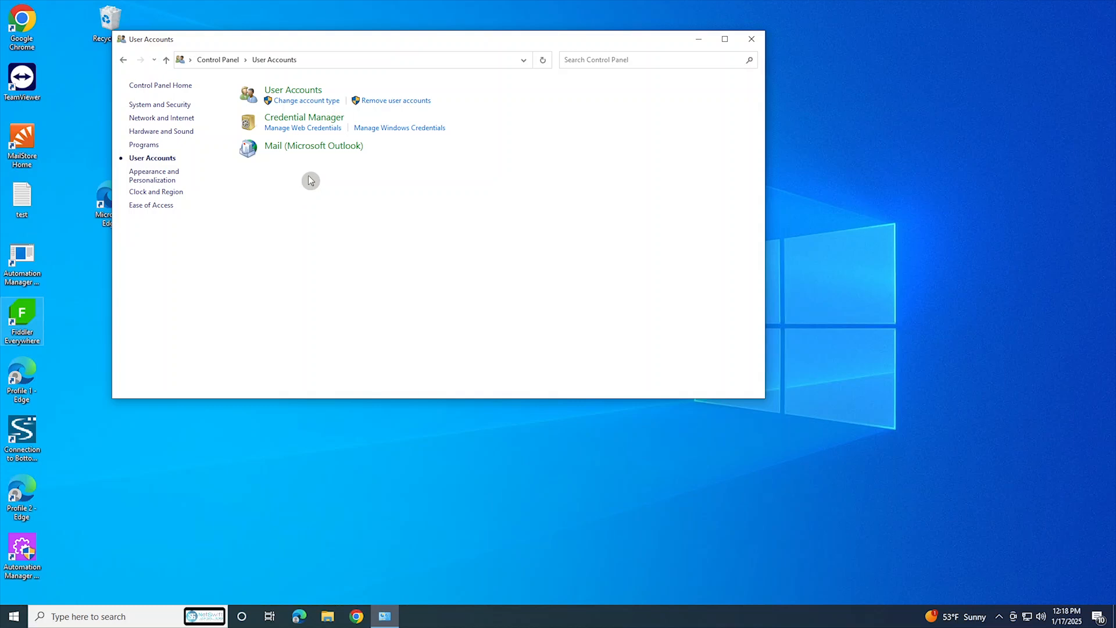
{"action": "mouse_move", "coordinate": [325, 225]}
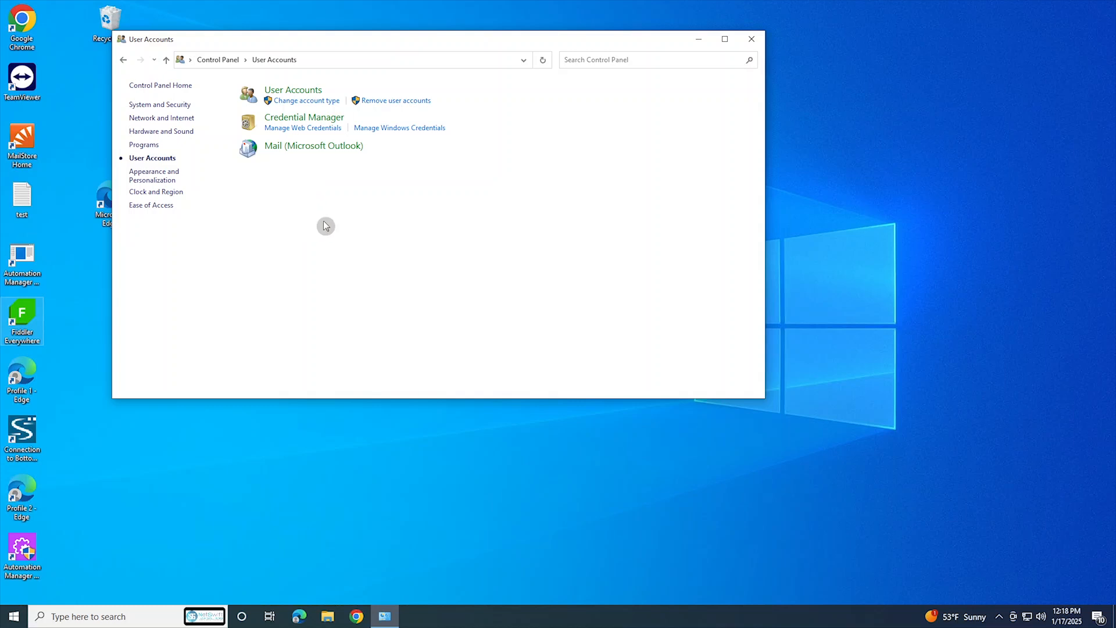
{"action": "mouse_move", "coordinate": [301, 151]}
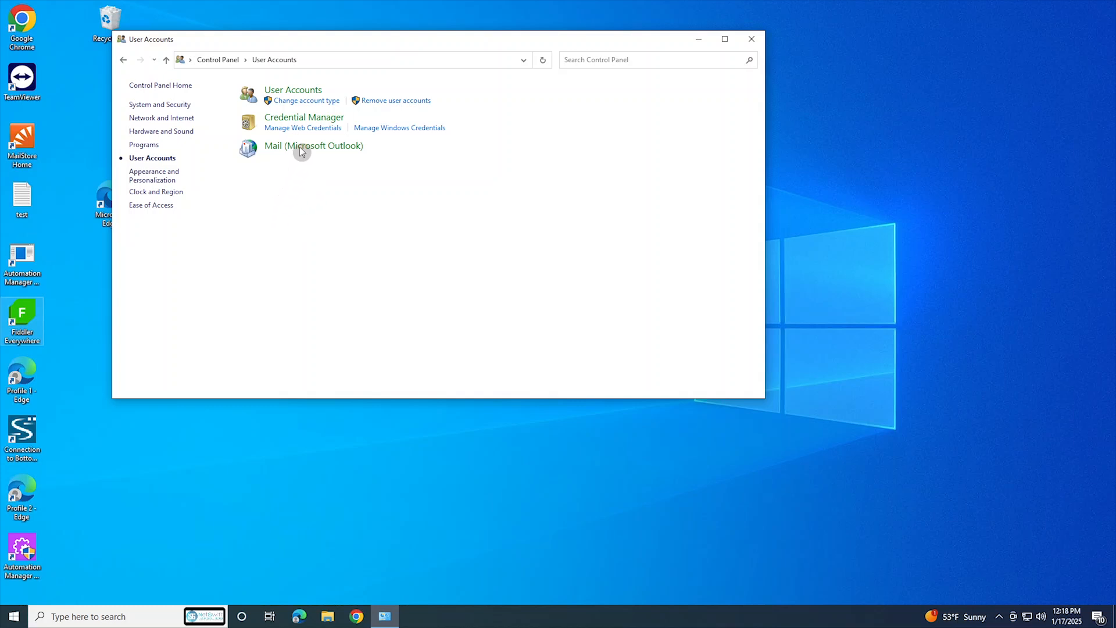
Open Mail (Microsoft Outlook) from Control Panel to show the Mail Setup dialog.
{"action": "left_click", "coordinate": [314, 145]}
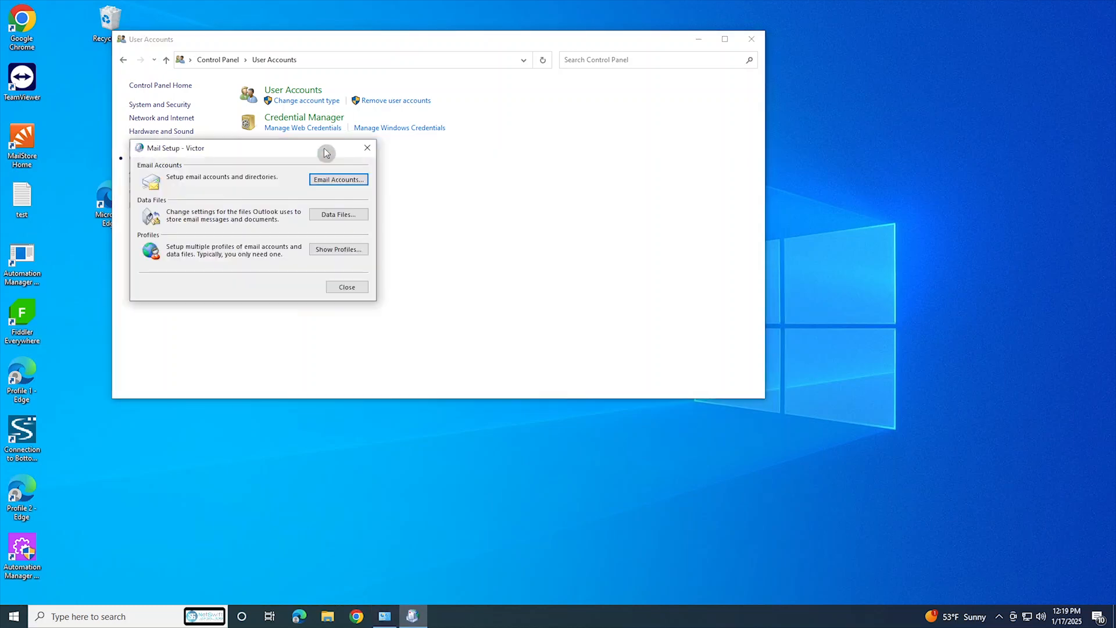
{"action": "mouse_move", "coordinate": [238, 230]}
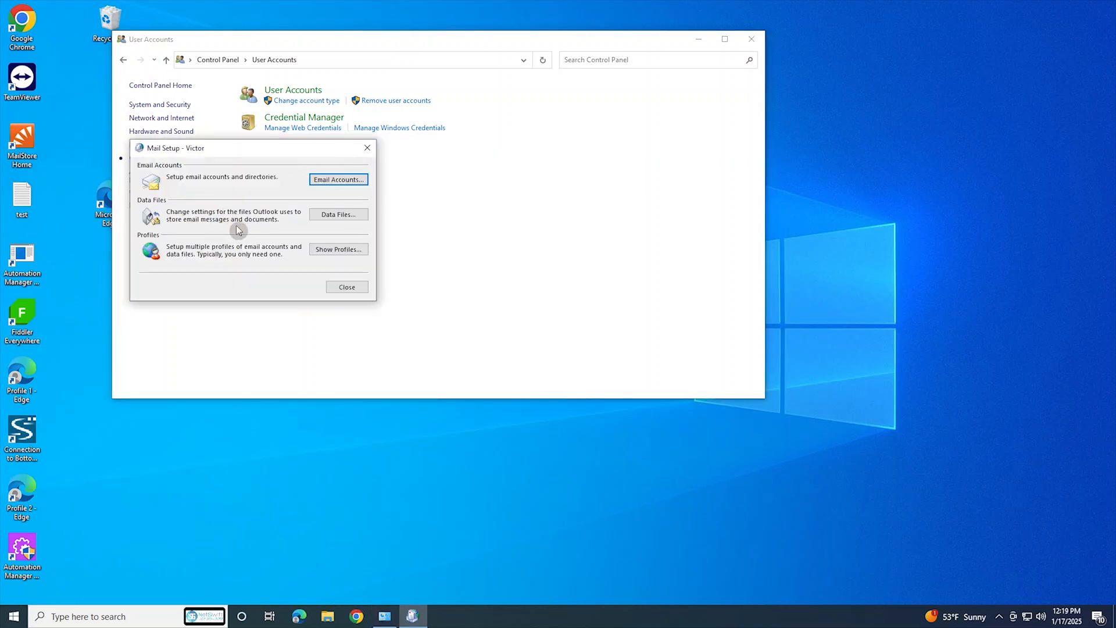
{"action": "mouse_move", "coordinate": [204, 254]}
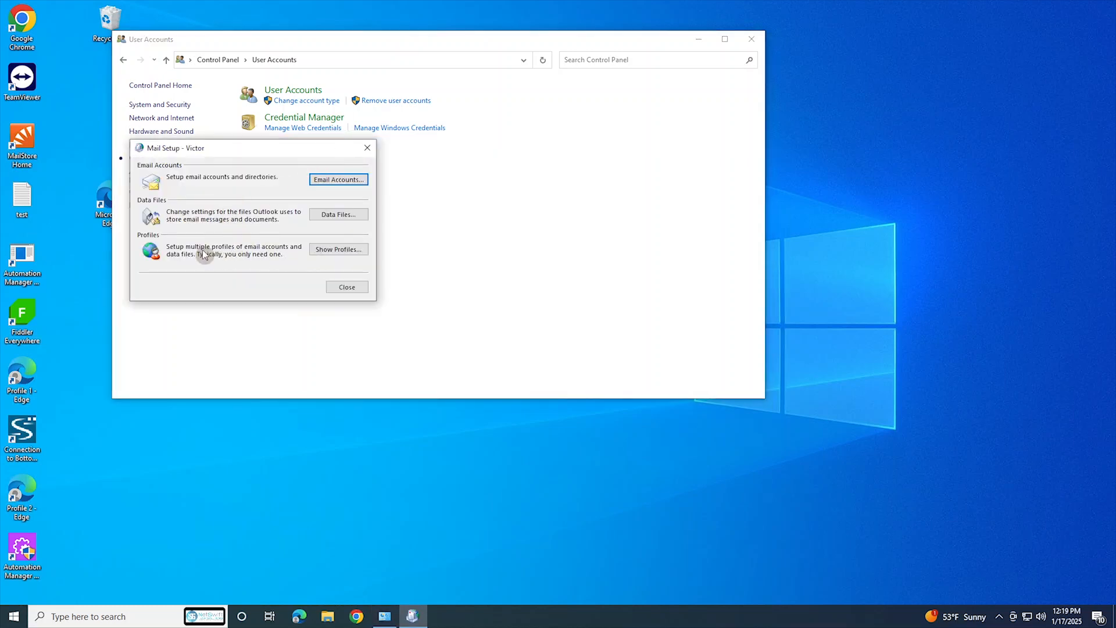
{"action": "mouse_move", "coordinate": [264, 241]}
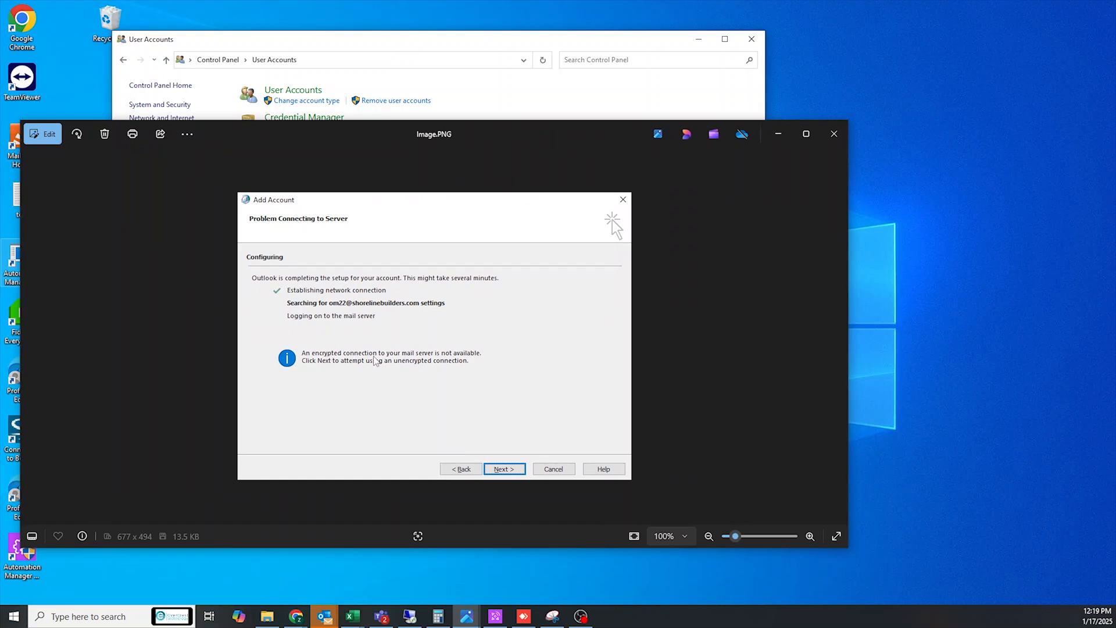
{"action": "mouse_move", "coordinate": [311, 372]}
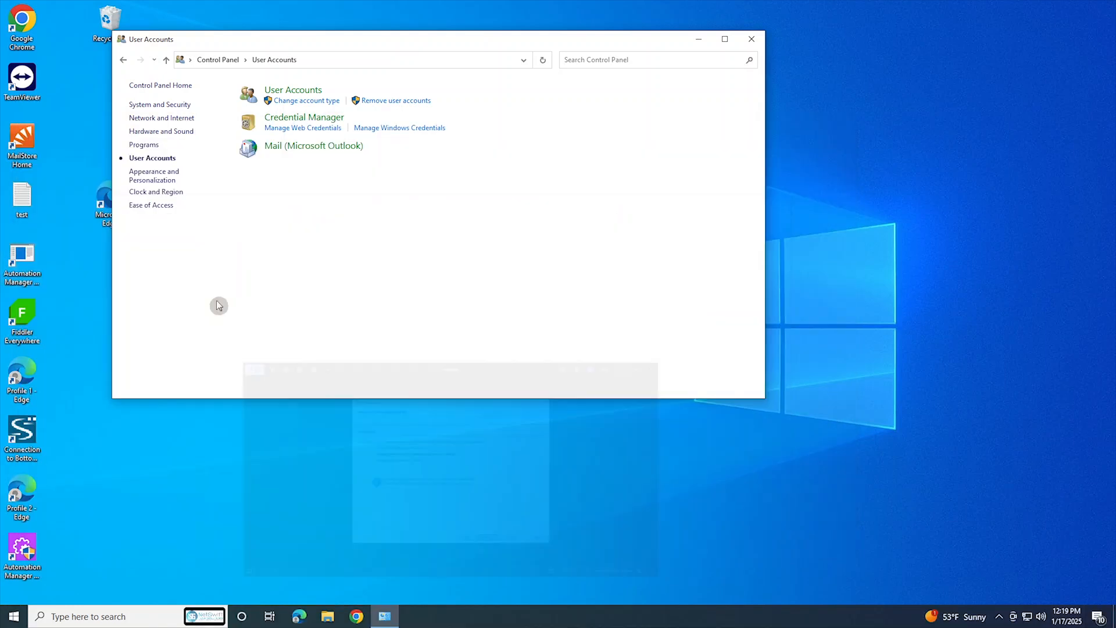
Add a new mail profile named 'Test' from the profile list.
{"action": "left_click", "coordinate": [313, 146]}
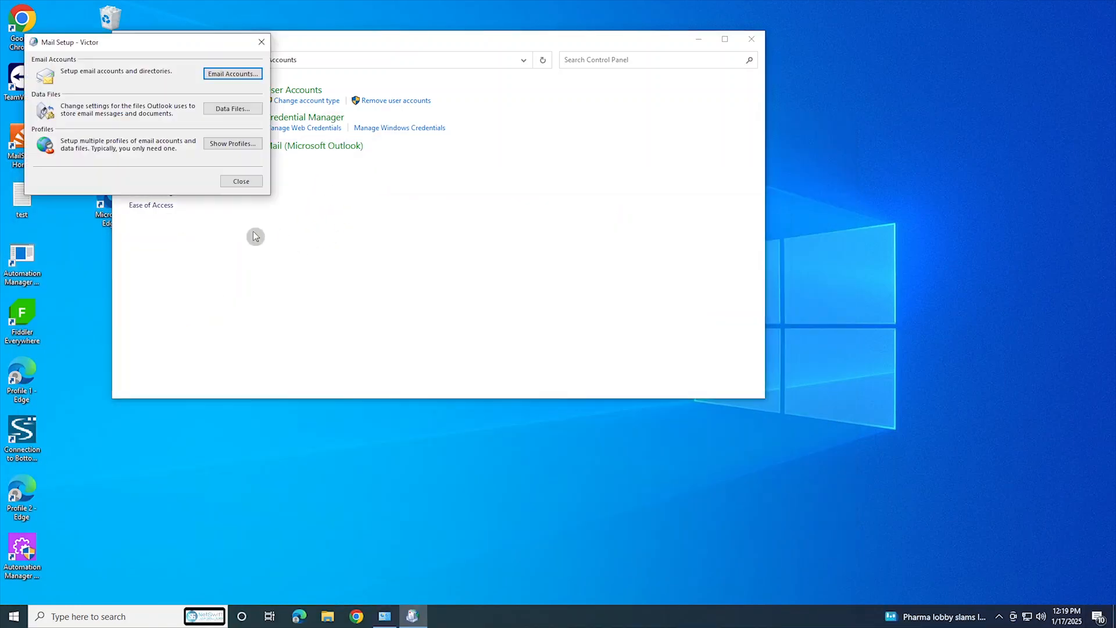
{"action": "left_click", "coordinate": [232, 143]}
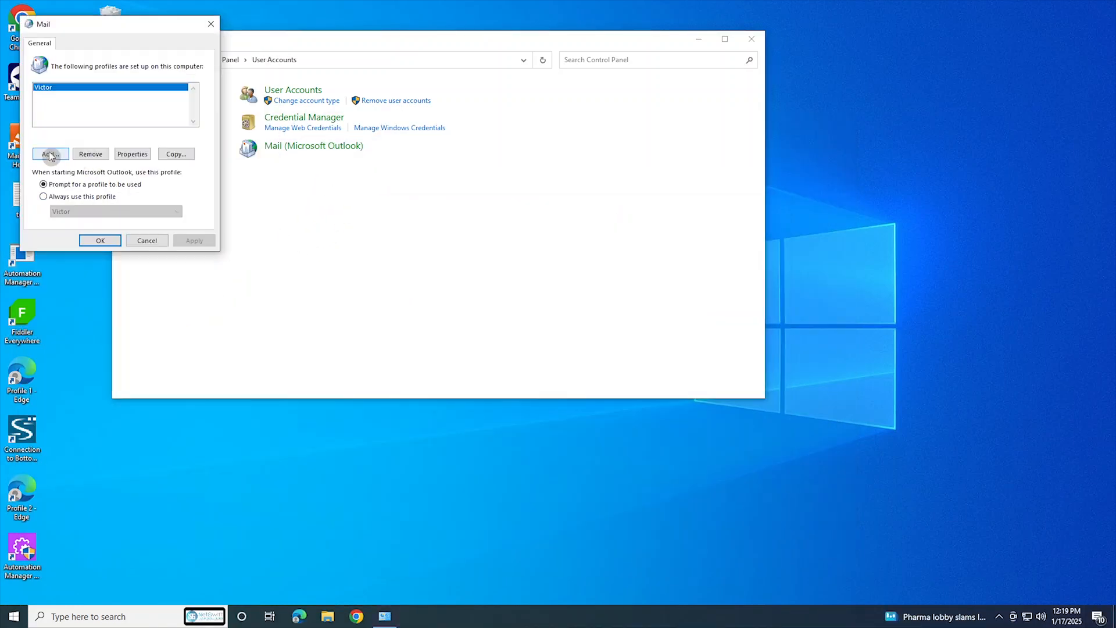
{"action": "left_click", "coordinate": [50, 154]}
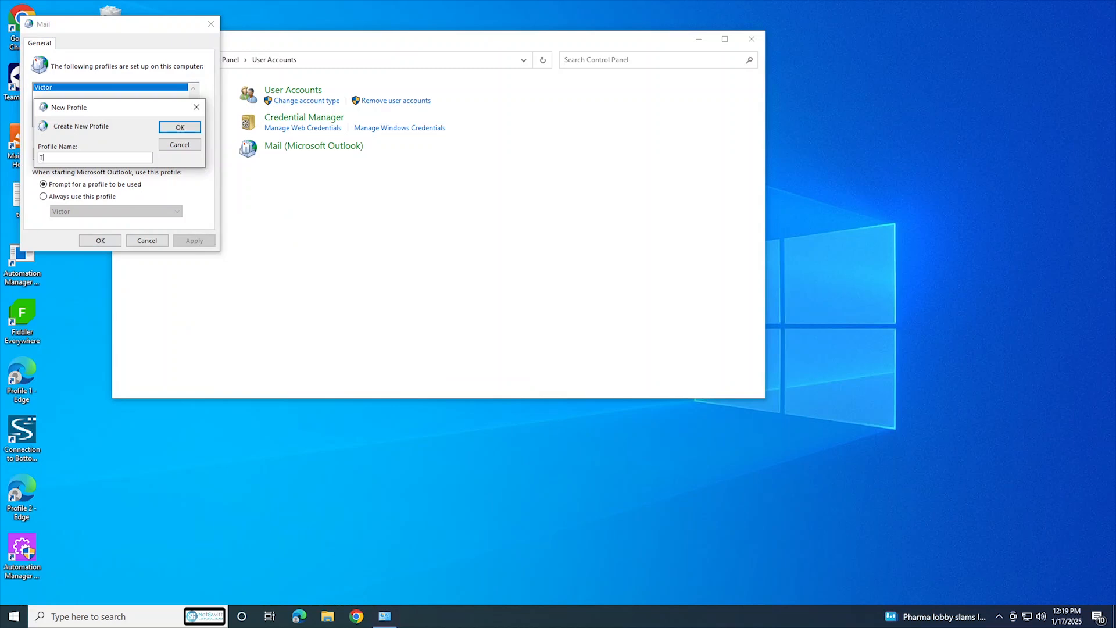
{"action": "type", "text": "Test"}
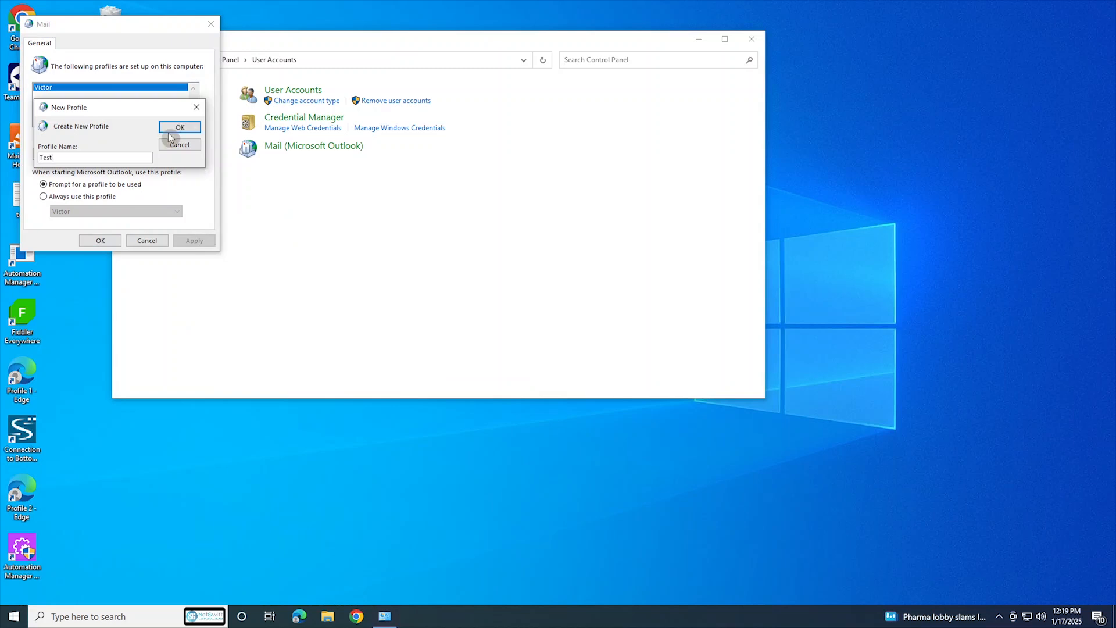
{"action": "left_click", "coordinate": [180, 127]}
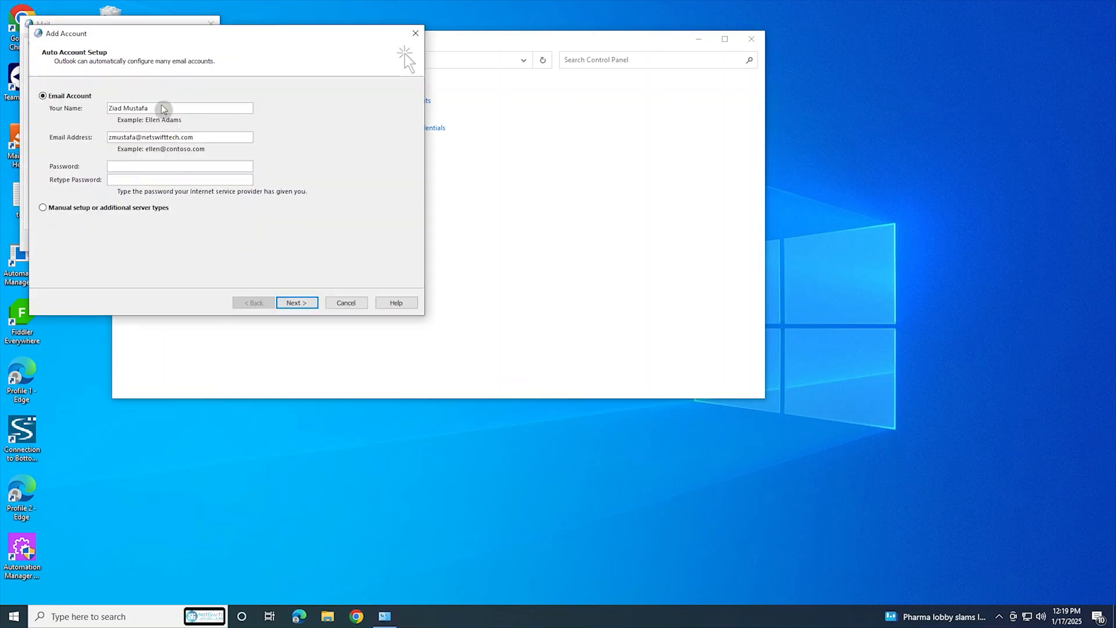
Enter the Operations Manager name, email and password, and submit them for configuration.
{"action": "type", "text": "Operations Manager"}
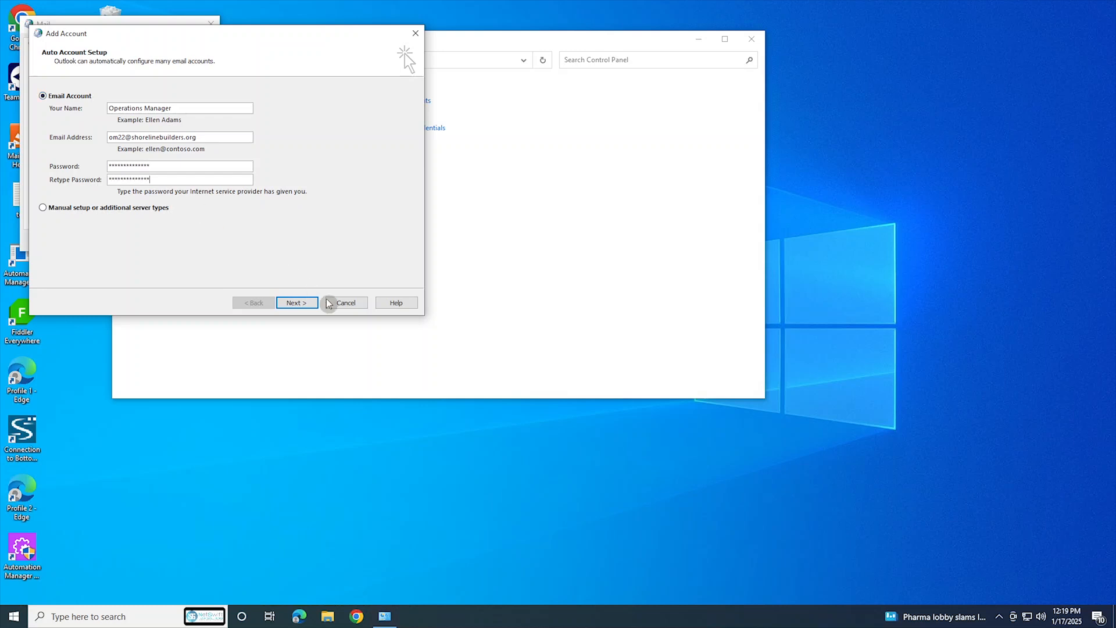
{"action": "left_click", "coordinate": [295, 302]}
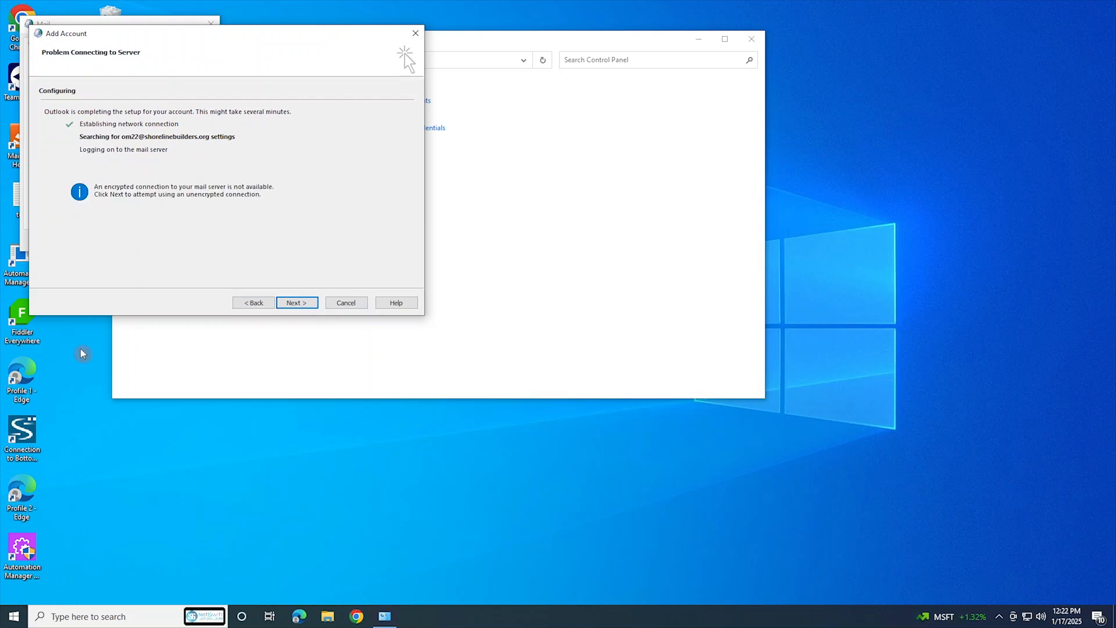
{"action": "mouse_move", "coordinate": [109, 289]}
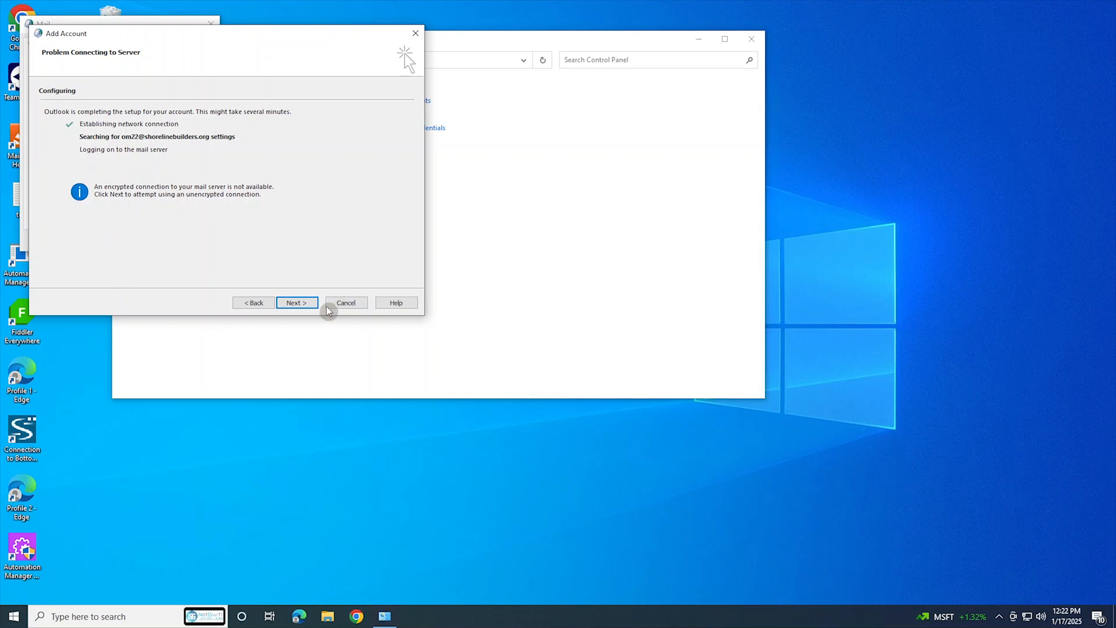
{"action": "mouse_move", "coordinate": [256, 302]}
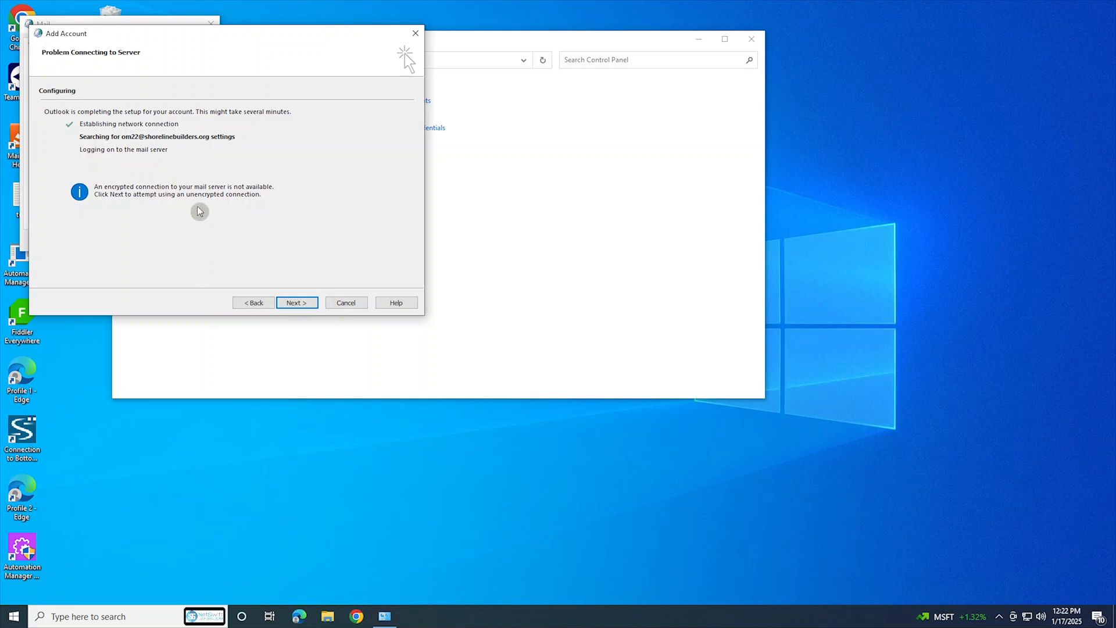
{"action": "mouse_move", "coordinate": [149, 233]}
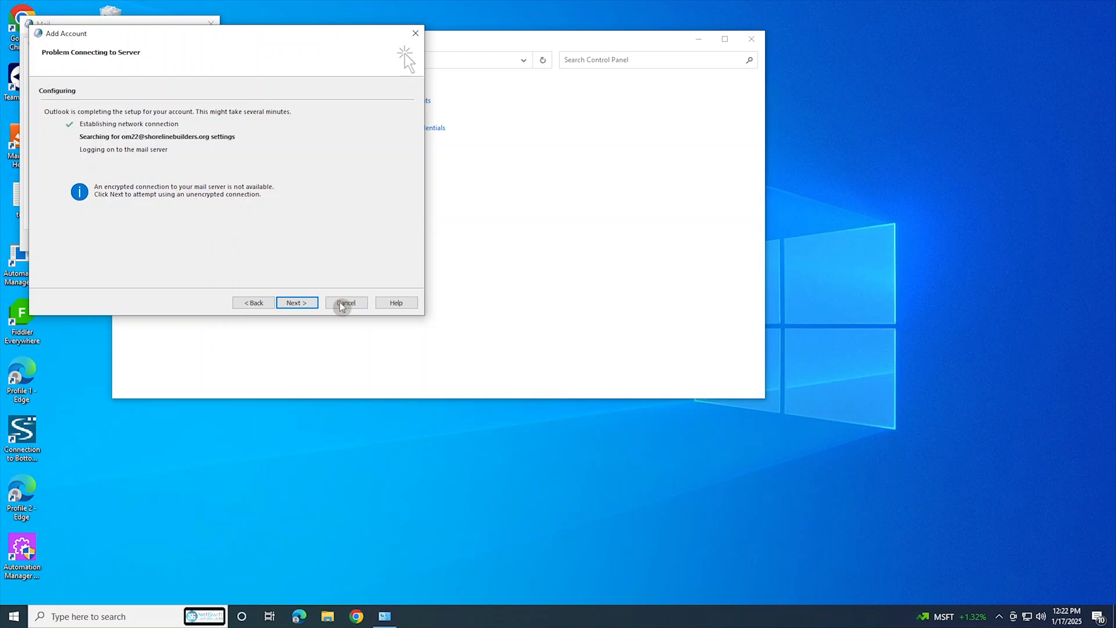
Cancel the account, keep the 'Test' profile with no email accounts, and close Mail.
{"action": "left_click", "coordinate": [345, 302]}
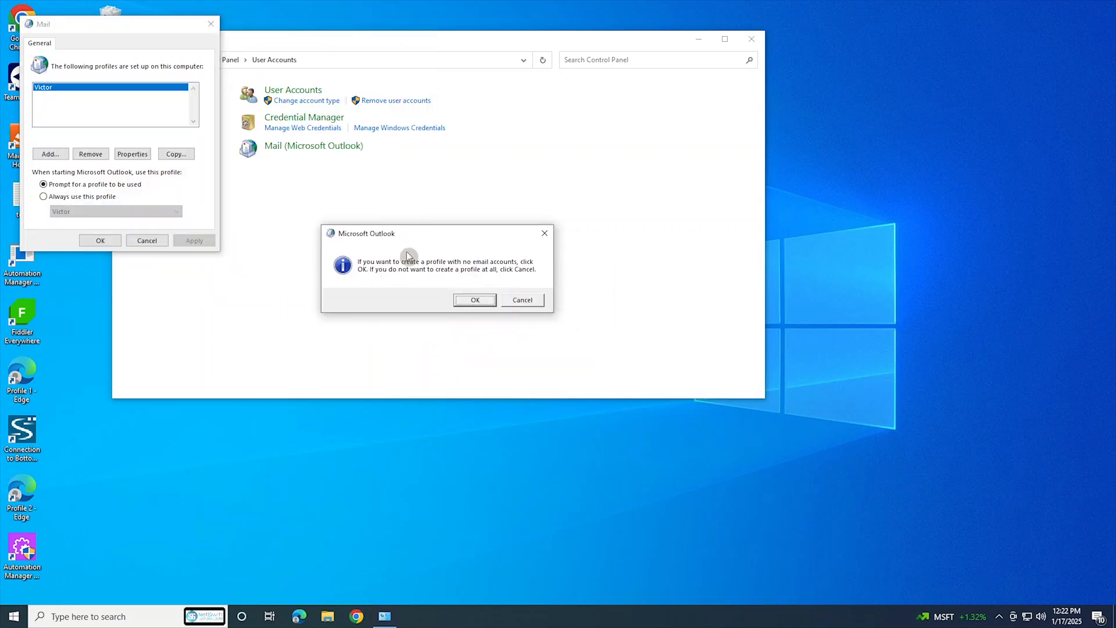
{"action": "mouse_move", "coordinate": [423, 279]}
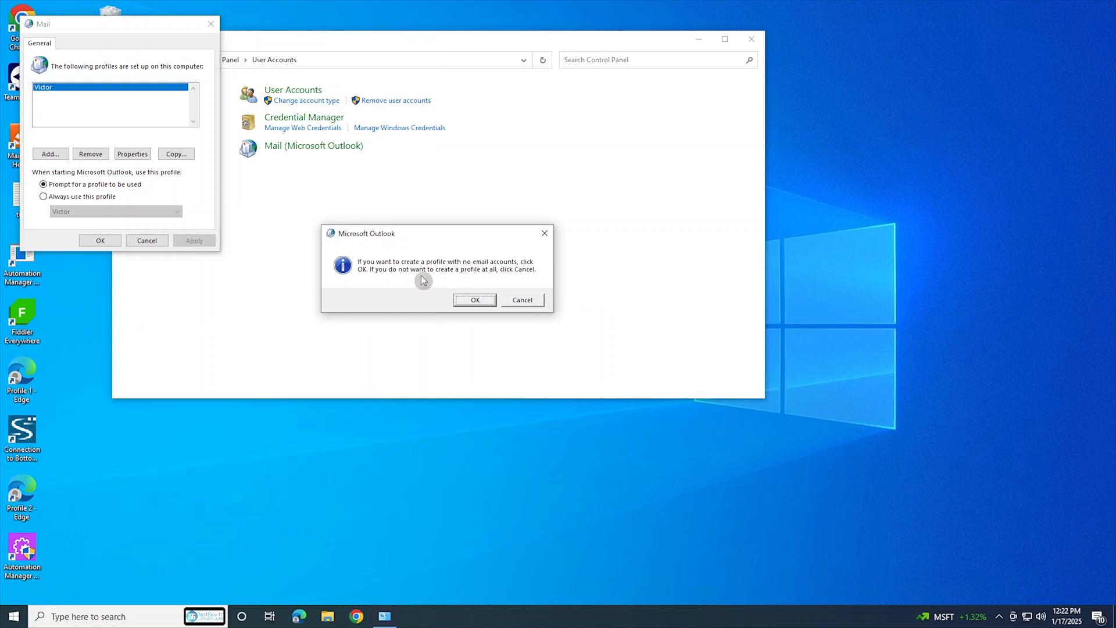
{"action": "mouse_move", "coordinate": [504, 279]}
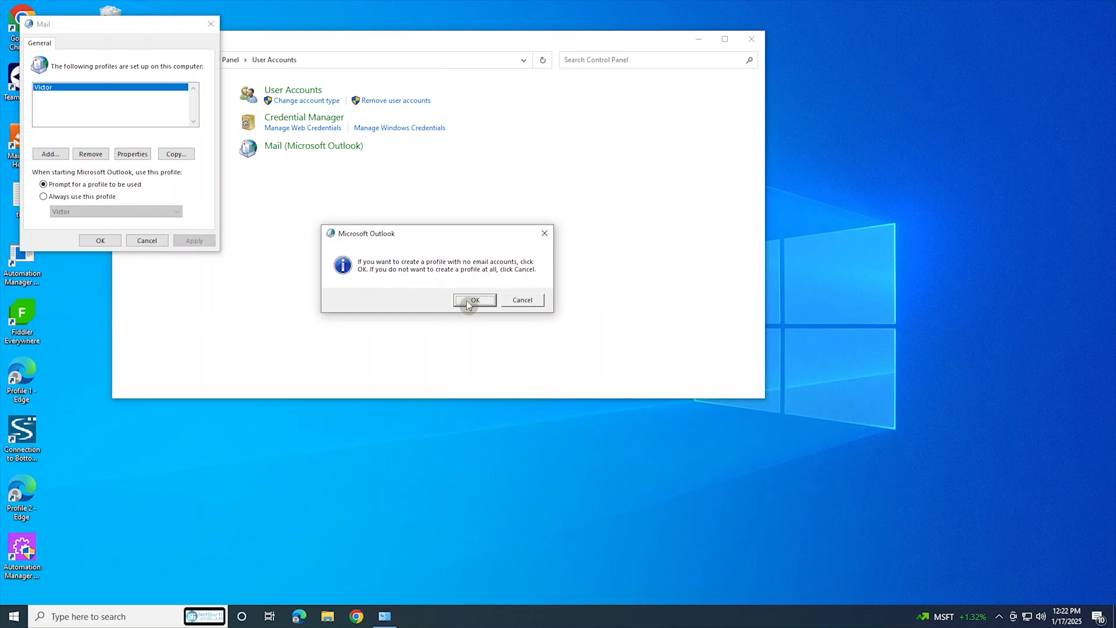
{"action": "left_click", "coordinate": [474, 300]}
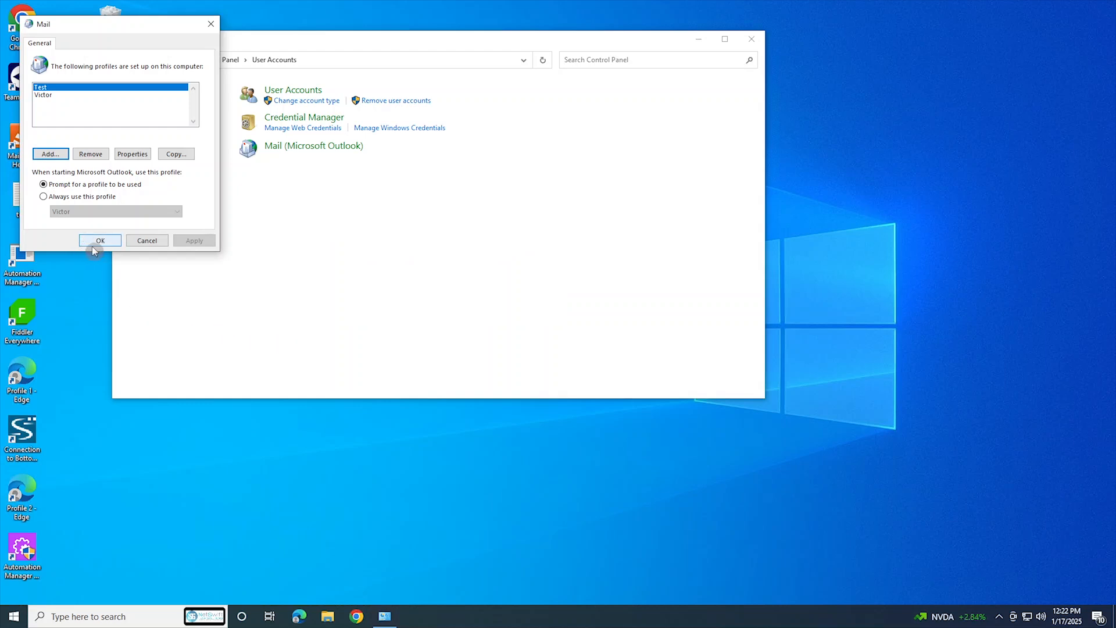
{"action": "left_click", "coordinate": [100, 240]}
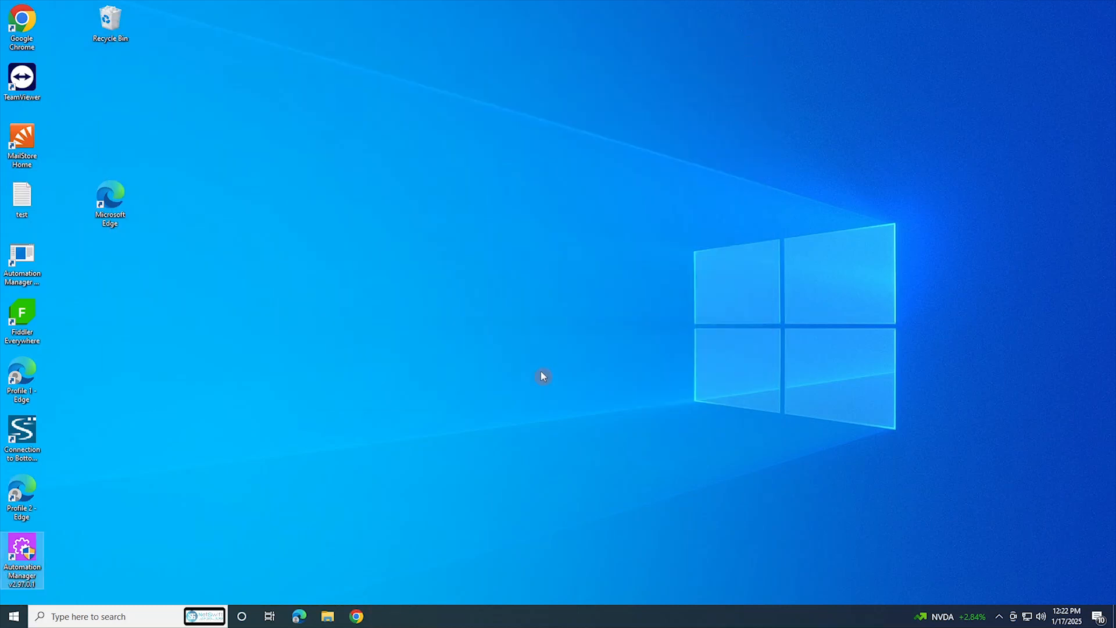
Launch Outlook and start it with the 'Test' profile.
{"action": "left_click", "coordinate": [204, 615]}
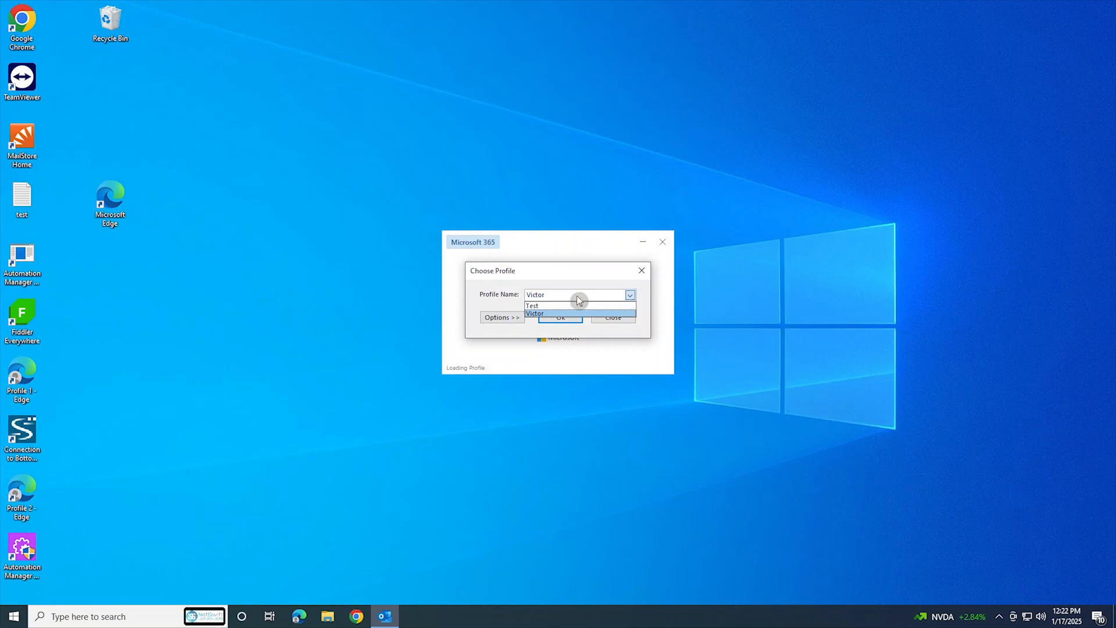
{"action": "left_click", "coordinate": [533, 305]}
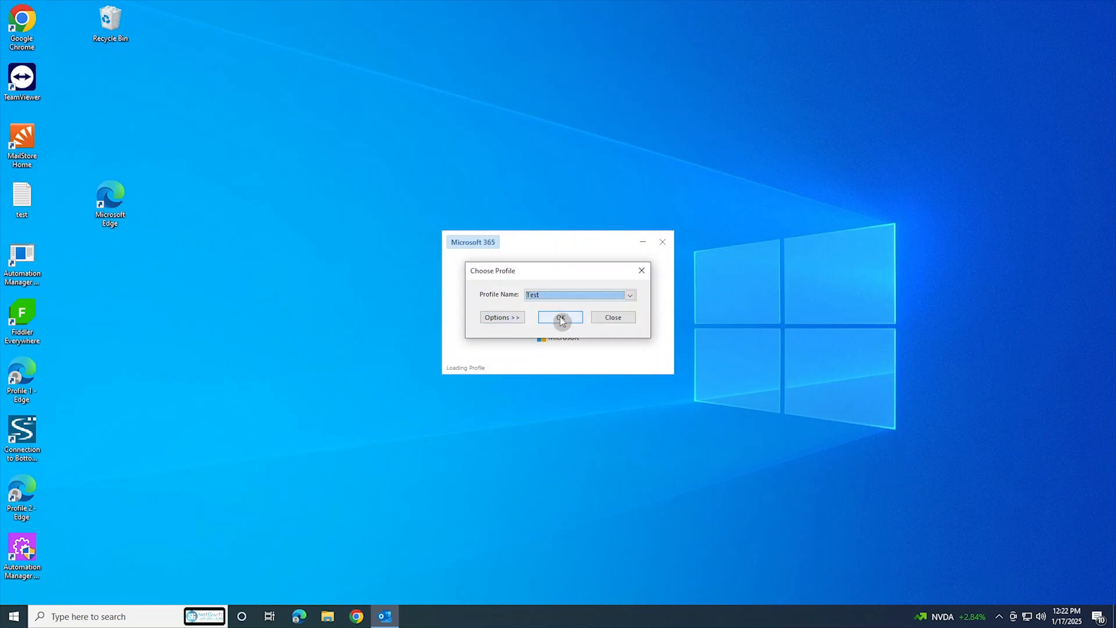
{"action": "left_click", "coordinate": [559, 317]}
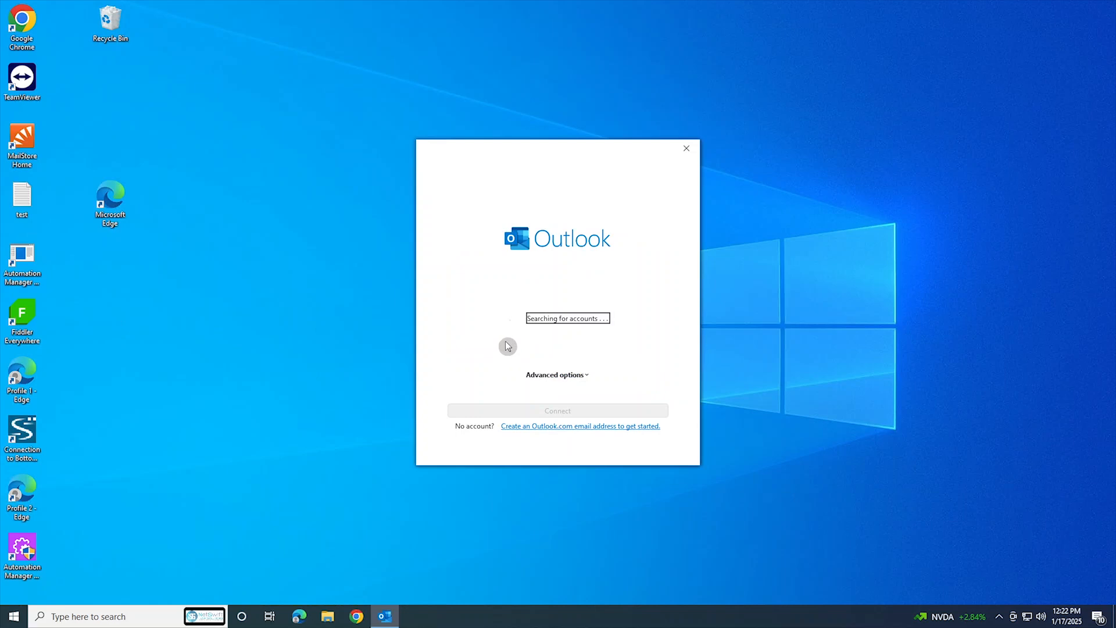
{"action": "mouse_move", "coordinate": [496, 346]}
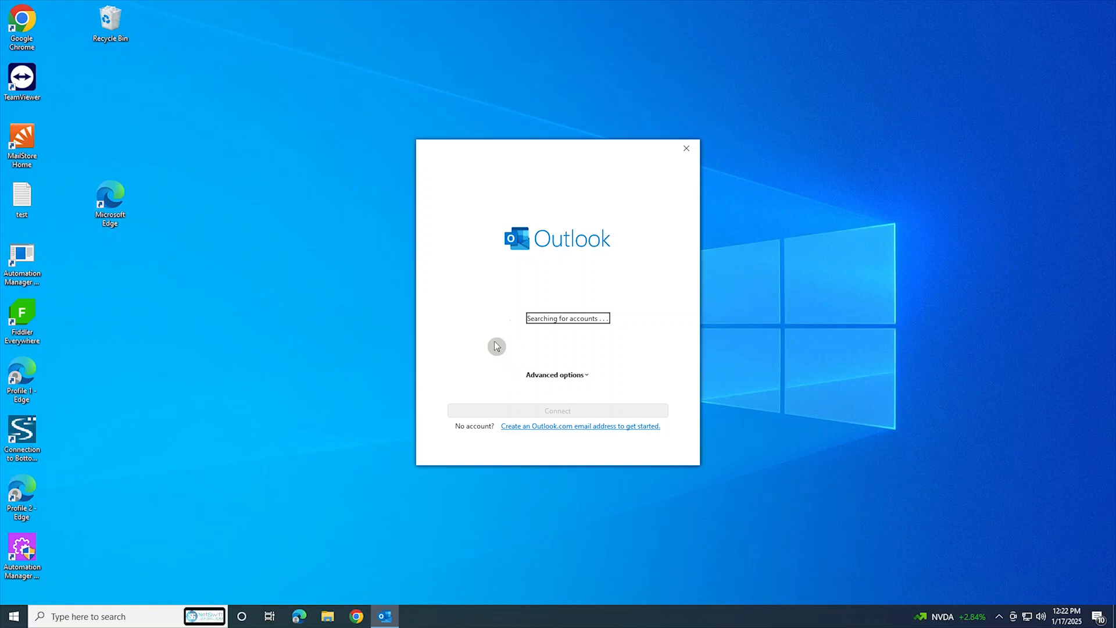
{"action": "mouse_move", "coordinate": [510, 349]}
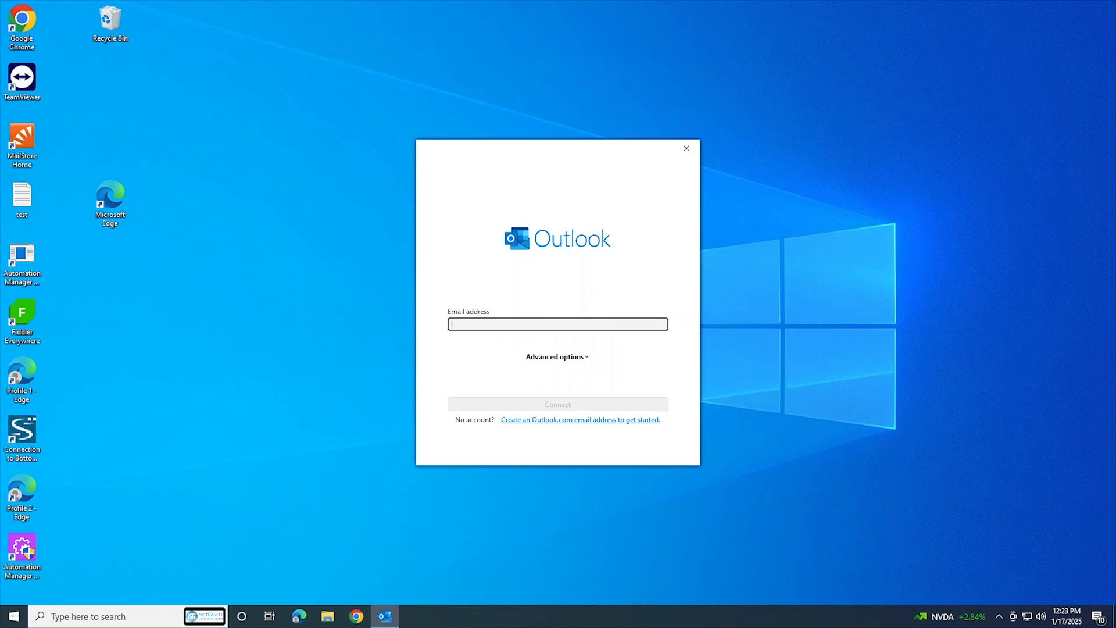
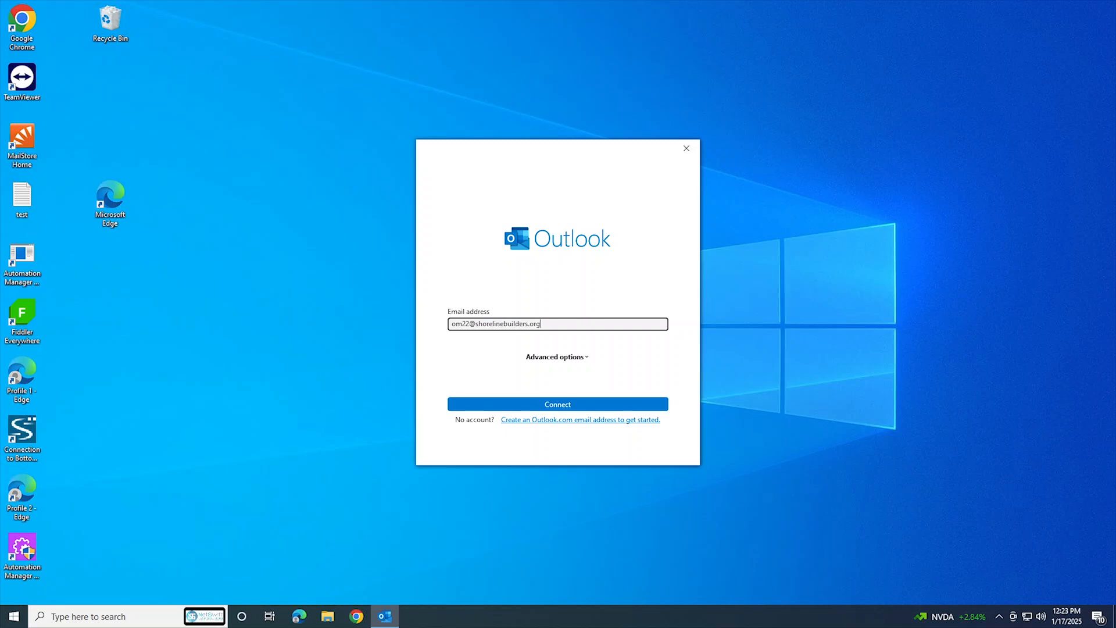
{"action": "left_click", "coordinate": [558, 403]}
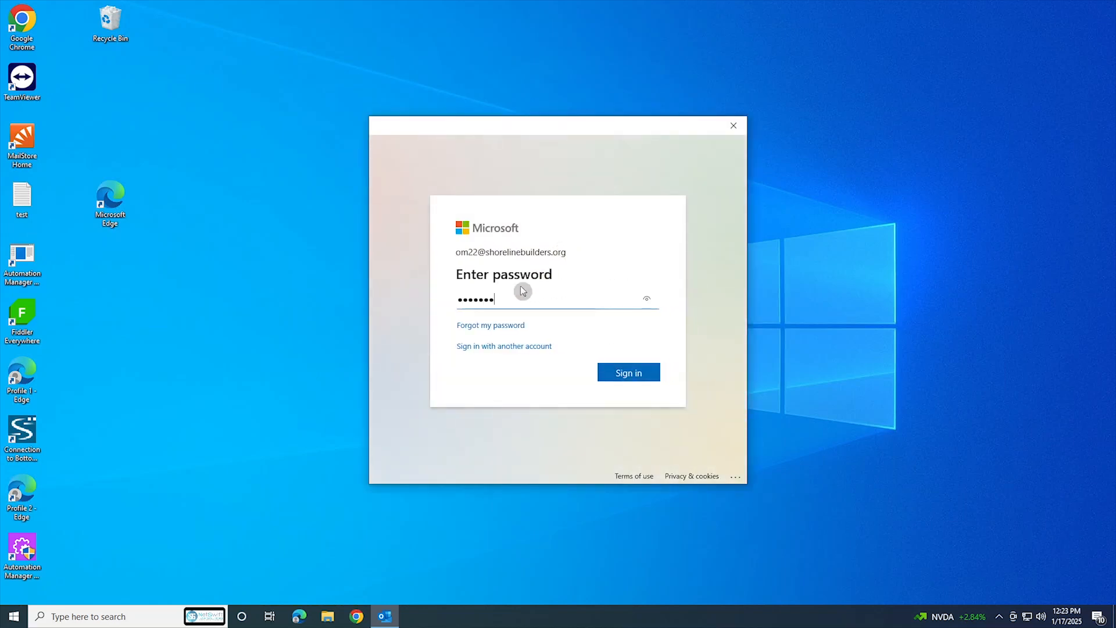
Sign in, defer the extra security setup, and acknowledge the mail delivery location notice.
{"action": "left_click", "coordinate": [627, 371]}
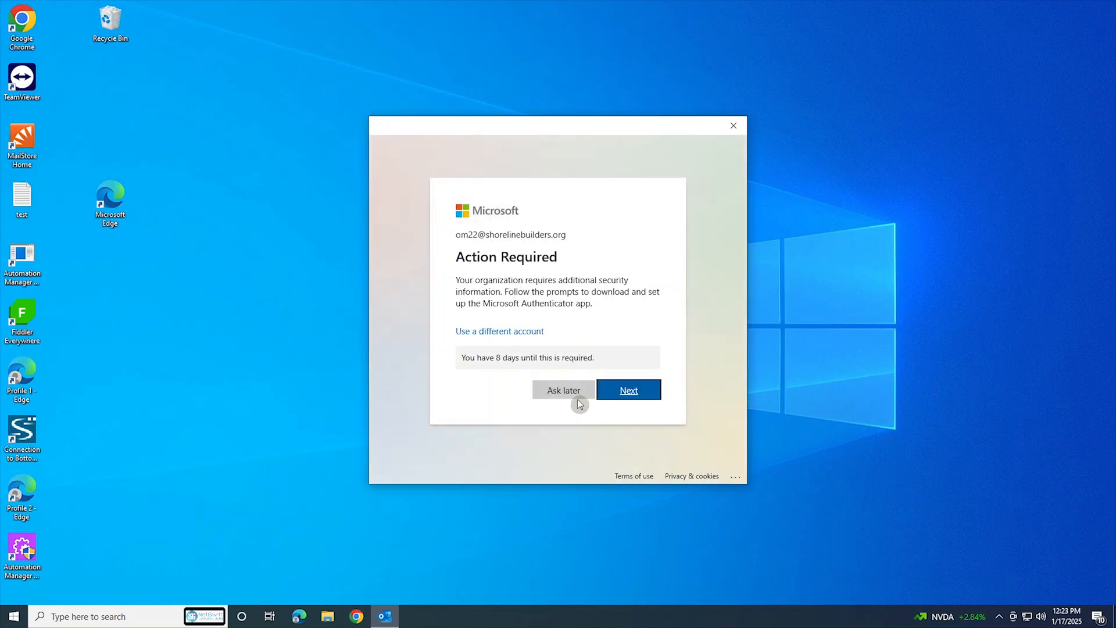
{"action": "left_click", "coordinate": [627, 389]}
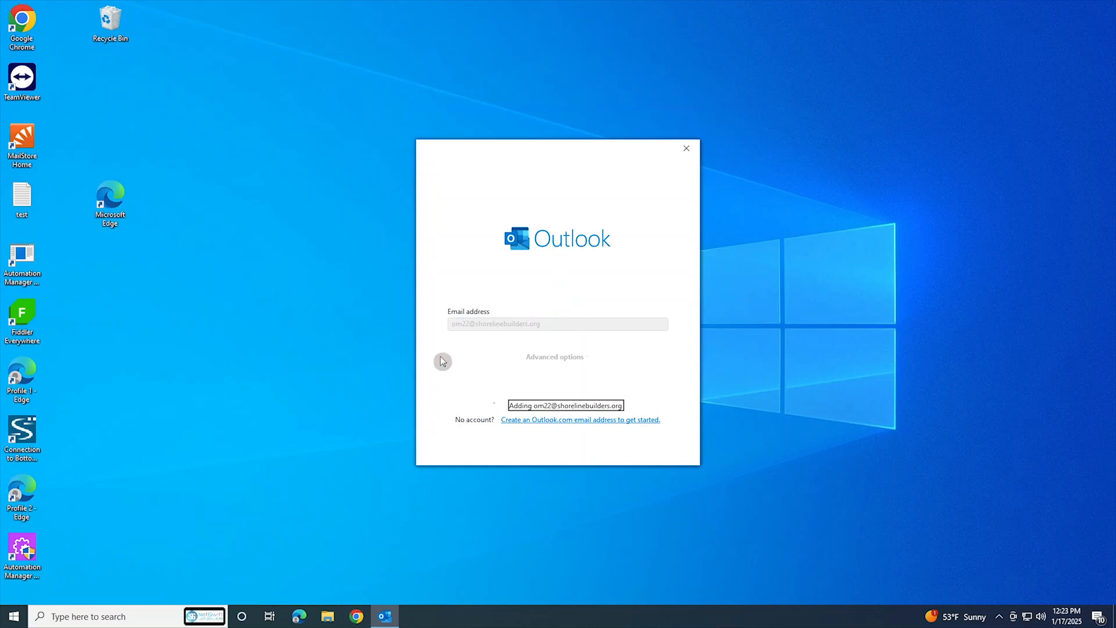
{"action": "mouse_move", "coordinate": [460, 363]}
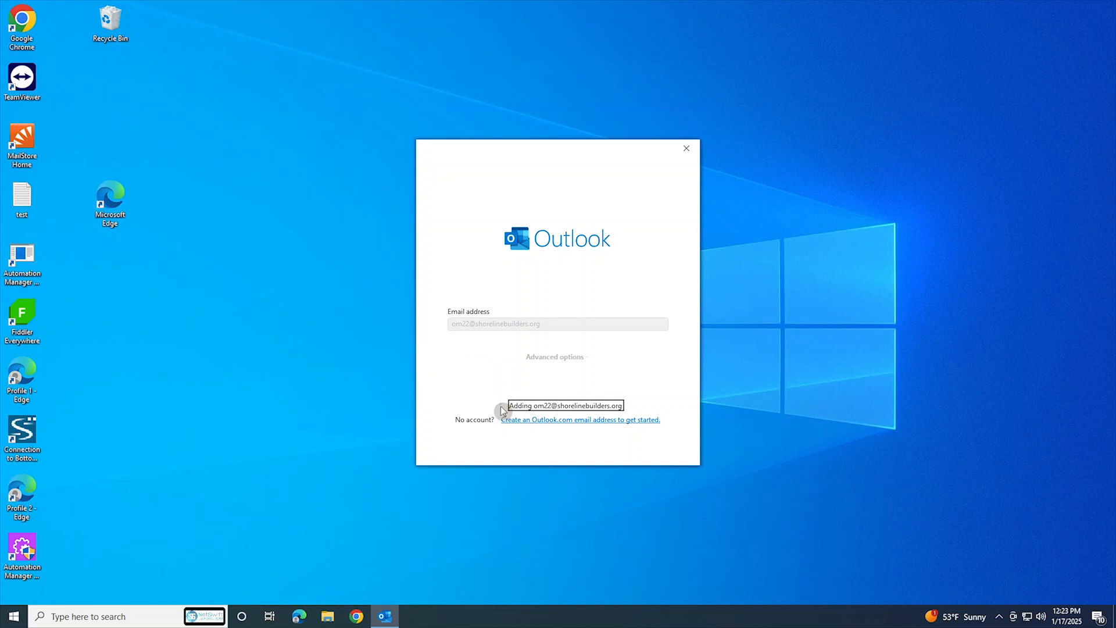
{"action": "mouse_move", "coordinate": [586, 276]}
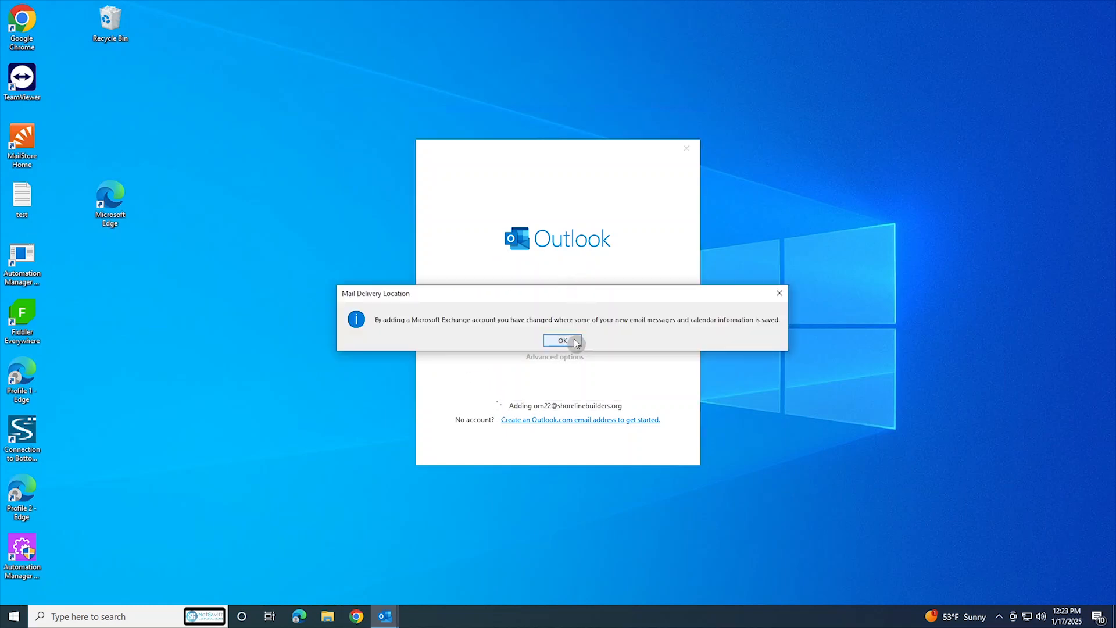
{"action": "left_click", "coordinate": [561, 339]}
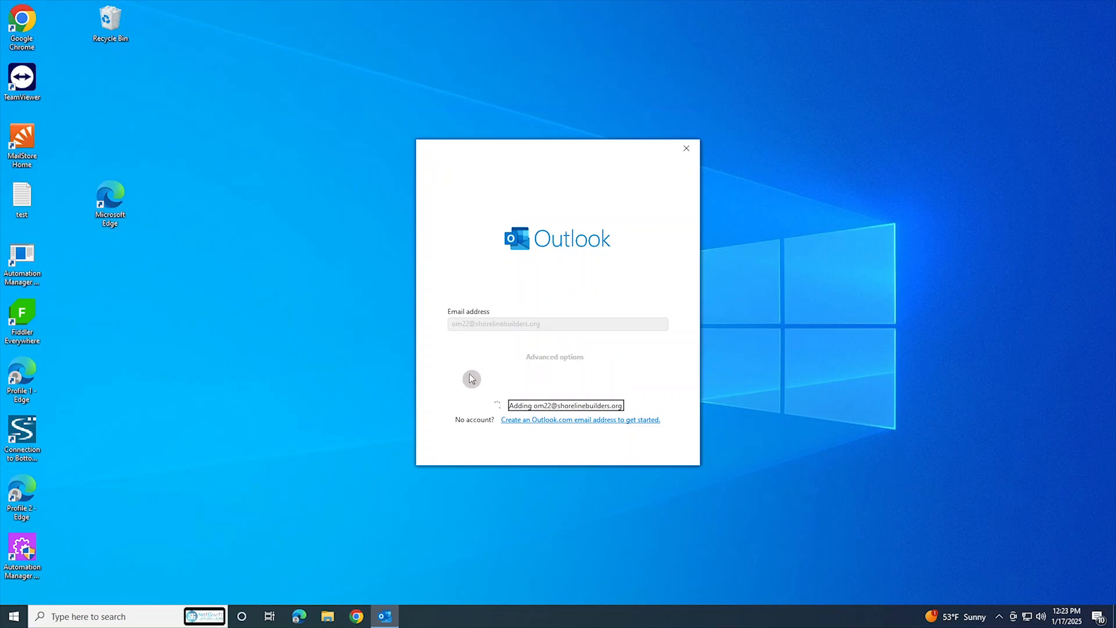
{"action": "mouse_move", "coordinate": [492, 312]}
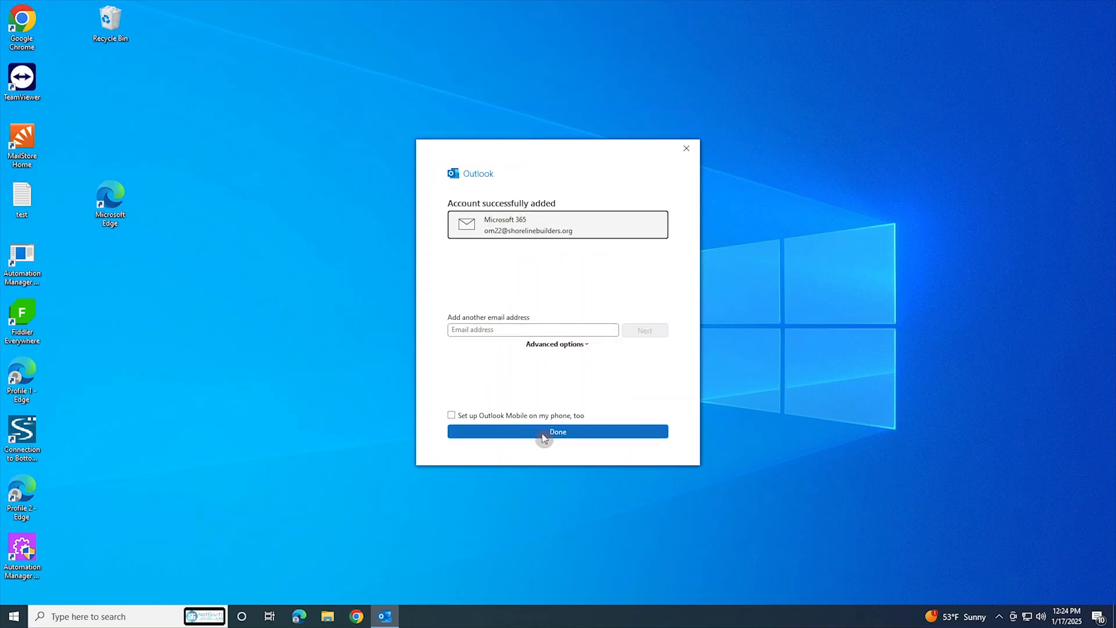
Finish account setup and open the new Microsoft 365 account's Inbox.
{"action": "left_click", "coordinate": [557, 431]}
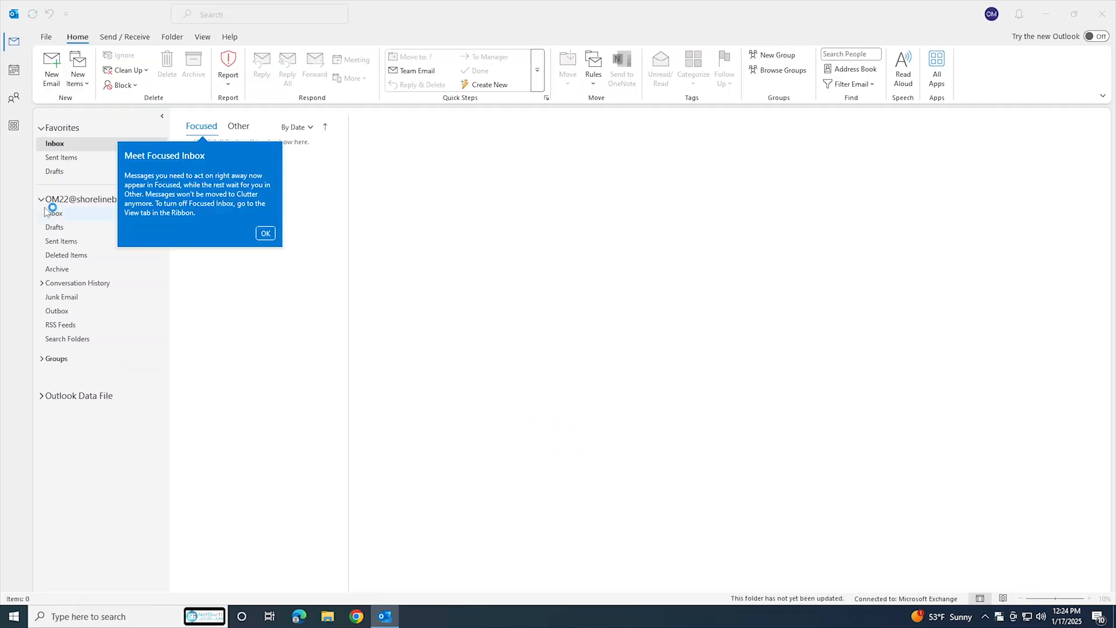
{"action": "left_click", "coordinate": [265, 233]}
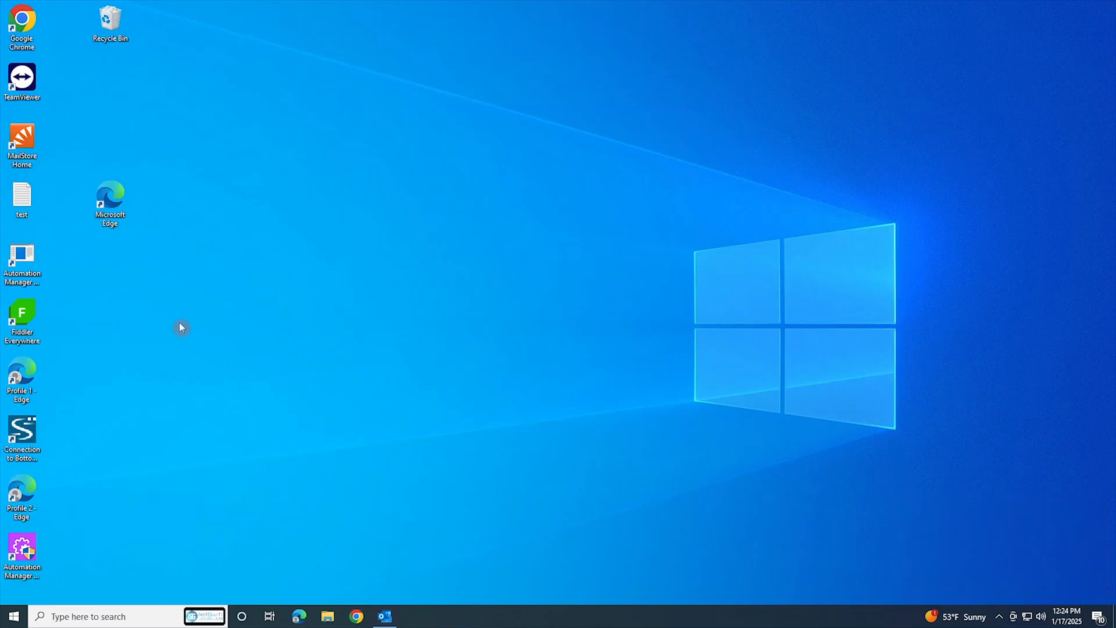
{"action": "mouse_move", "coordinate": [221, 314]}
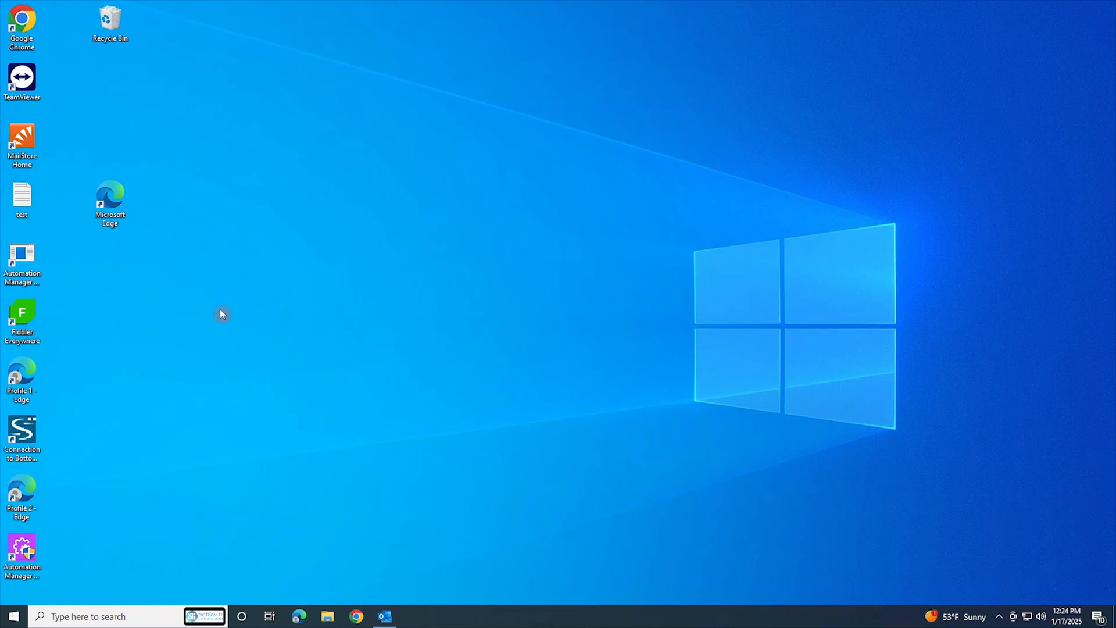
{"action": "mouse_move", "coordinate": [226, 316]}
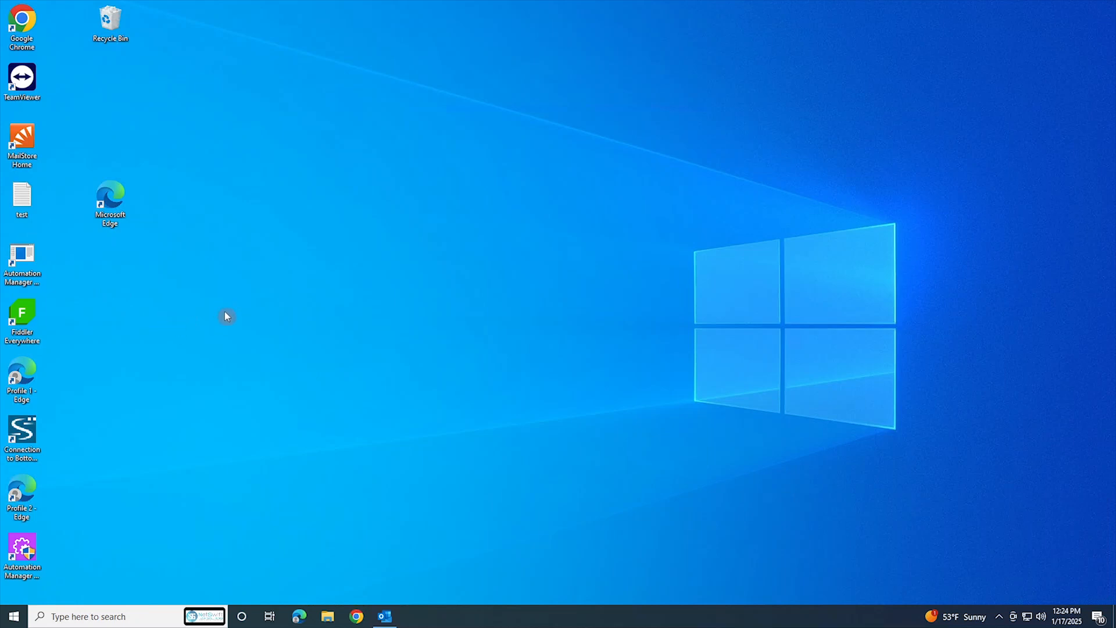